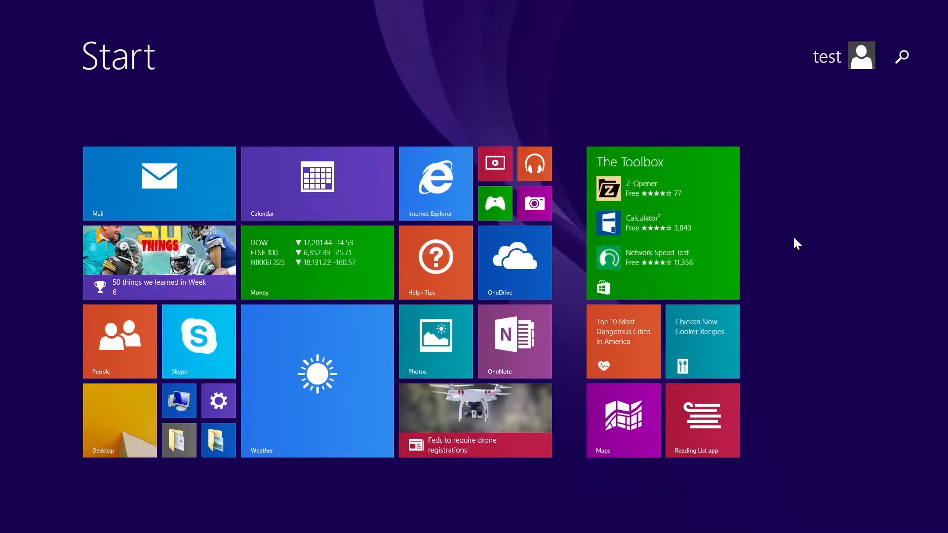
- Switch to the desktop and open Playback devices from the speaker icon's menu
click(119, 420)
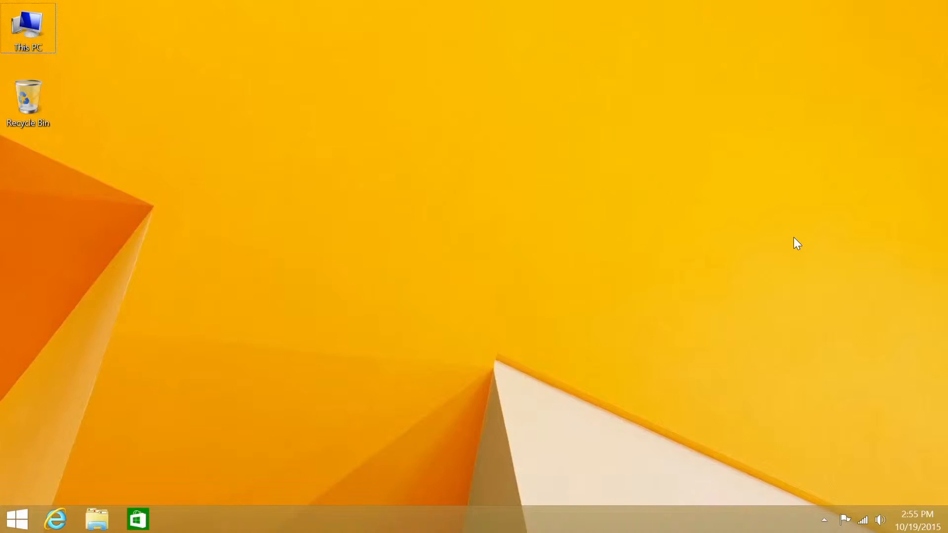
mouse_move(870, 492)
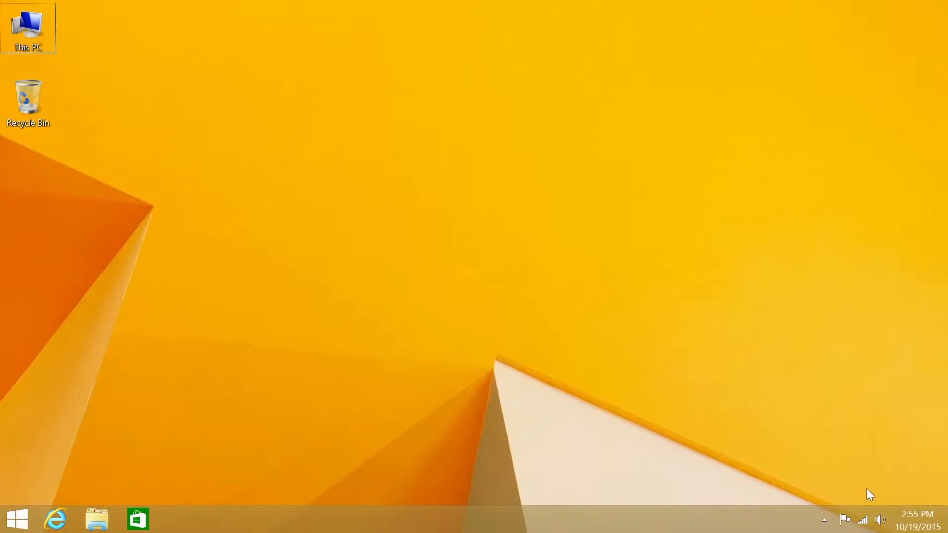
right_click(880, 520)
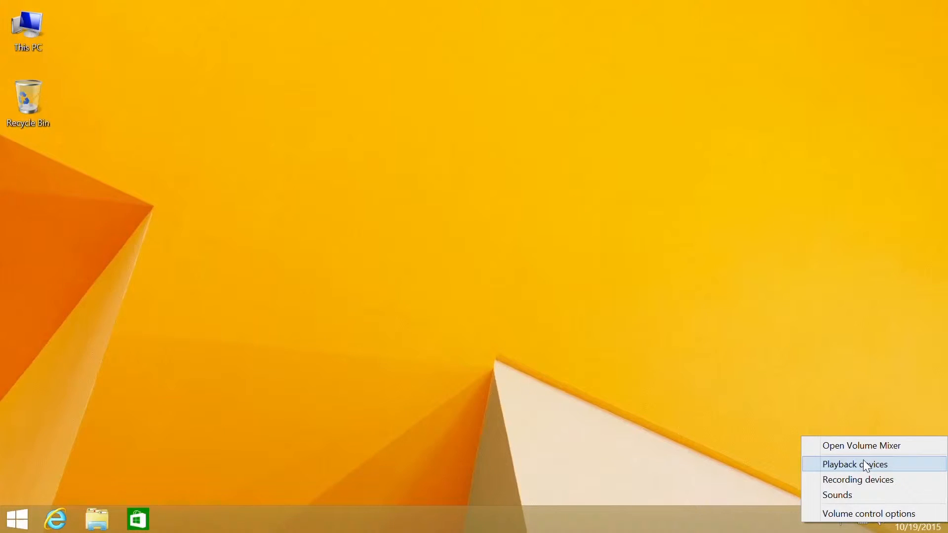
click(854, 464)
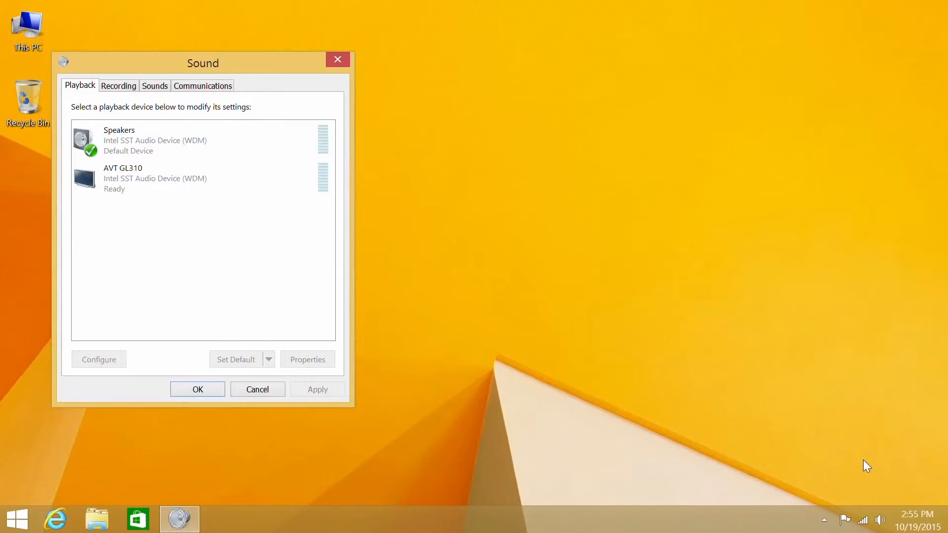
mouse_move(242, 260)
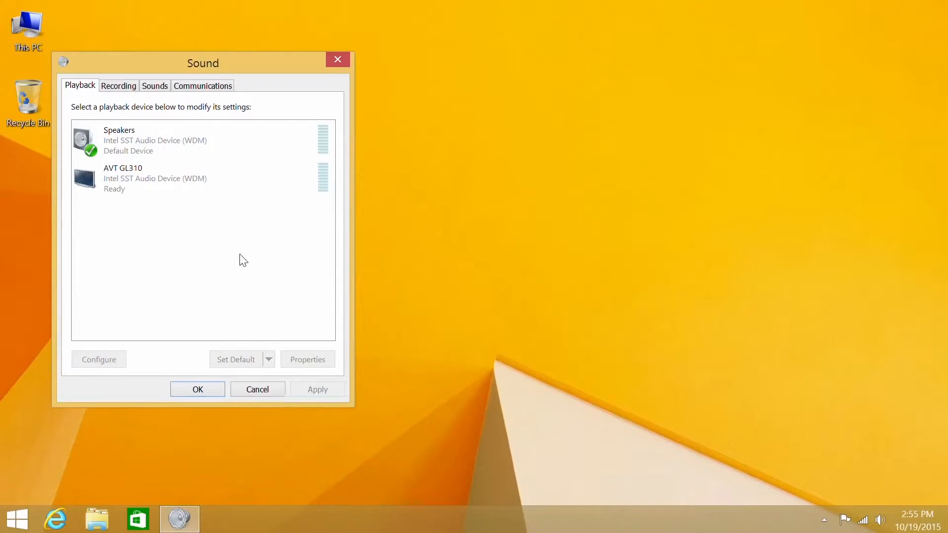
- Select the AVT GL310 entry in the playback device list, after briefly selecting Speakers
click(181, 140)
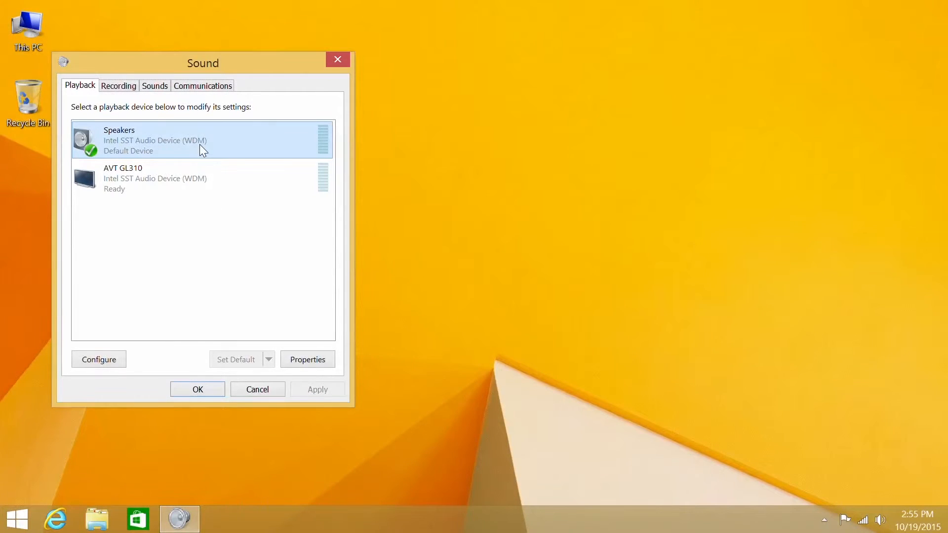
click(181, 178)
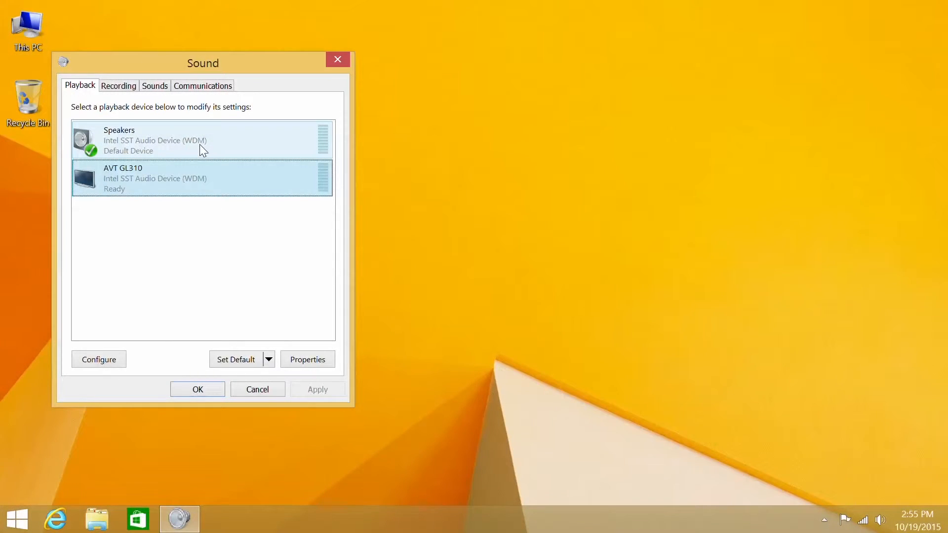
click(202, 178)
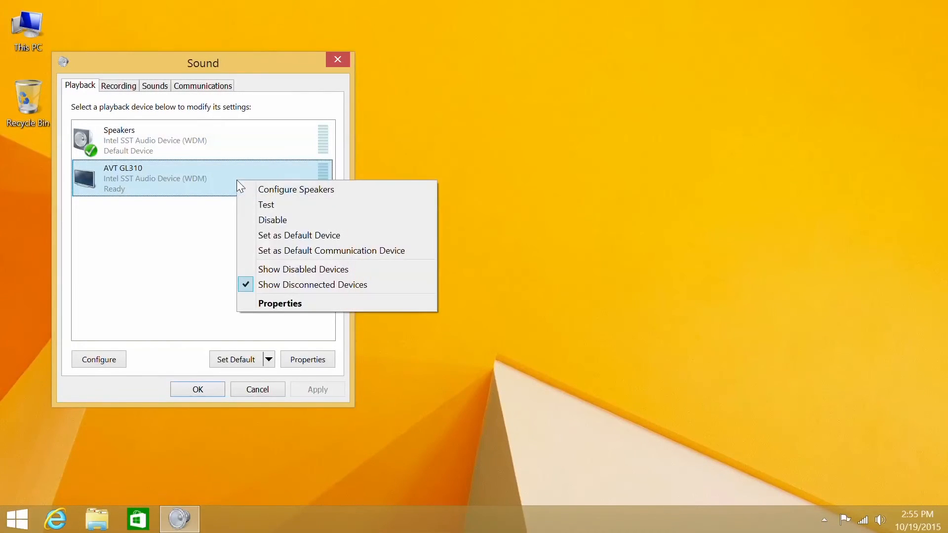
- Choose Set as Default Device for AVT GL310, keeping Speakers as default communications device
click(299, 235)
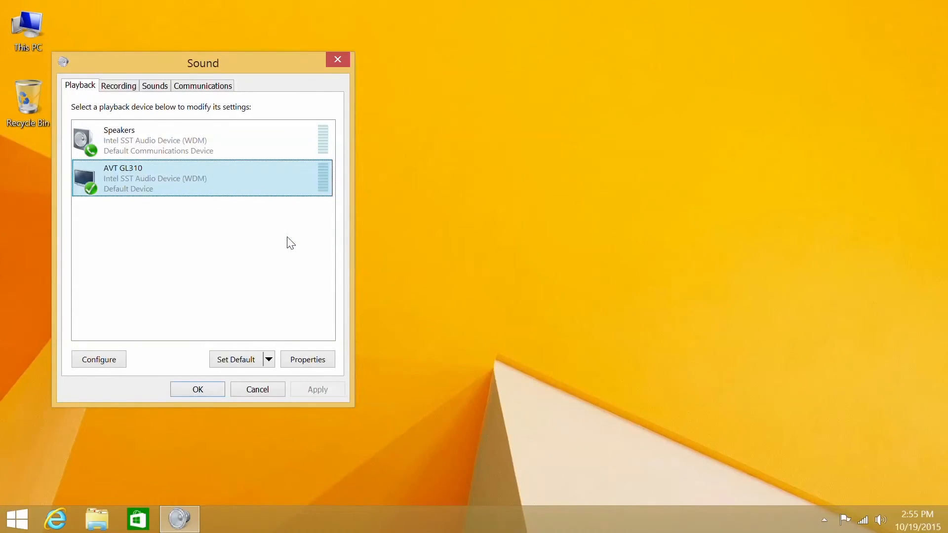